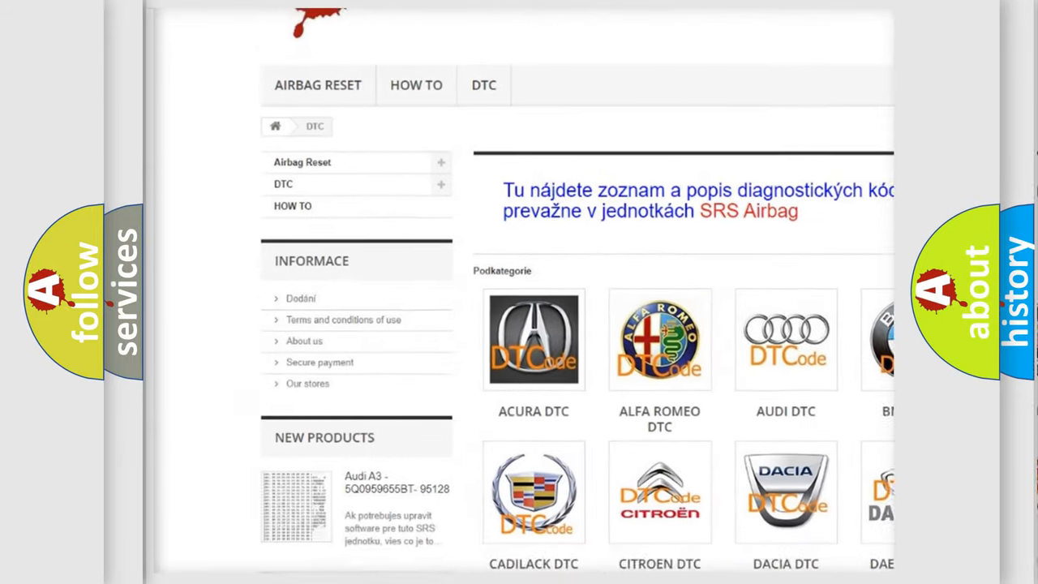
{"action": "scroll", "scroll_direction": "down", "scroll_amount": 3}
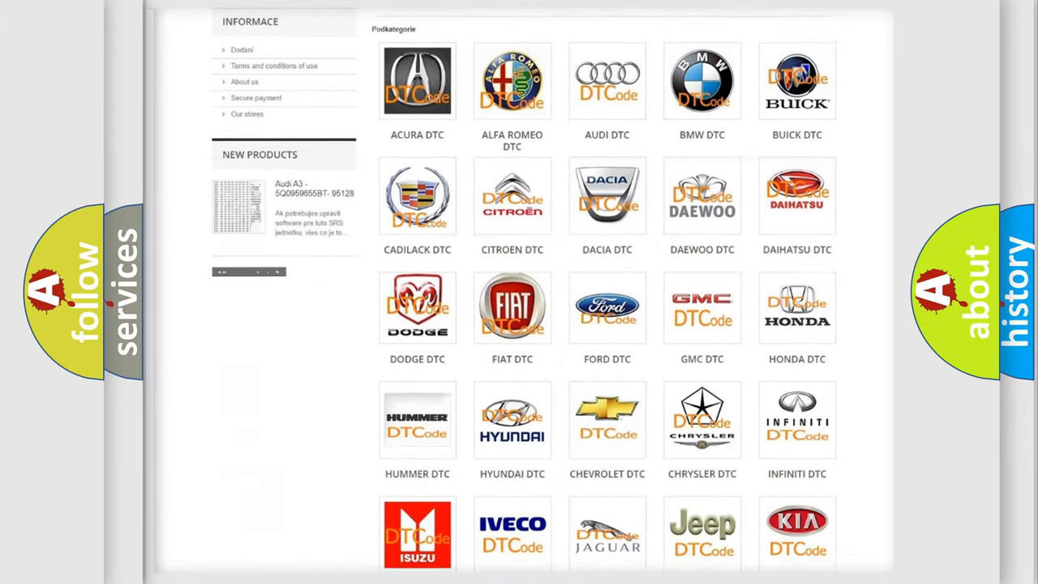
{"action": "scroll", "scroll_direction": "down", "scroll_amount": 3}
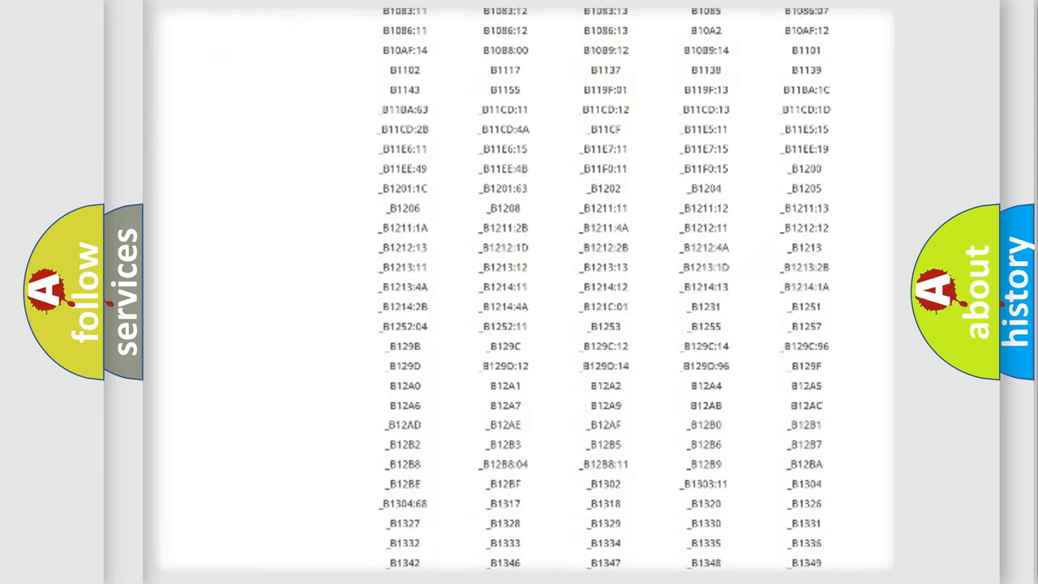
{"action": "scroll", "scroll_direction": "down", "scroll_amount": 3}
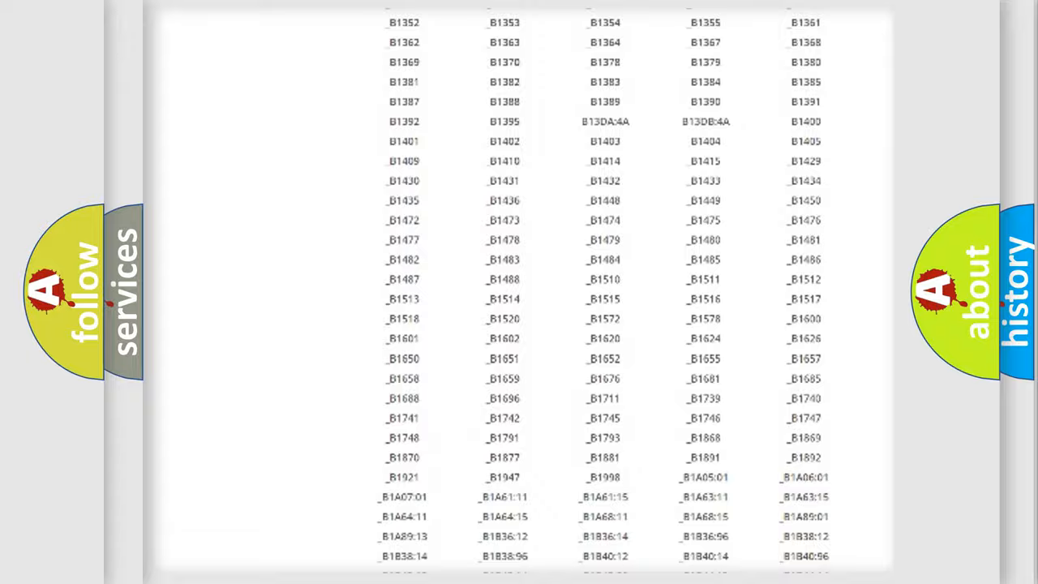